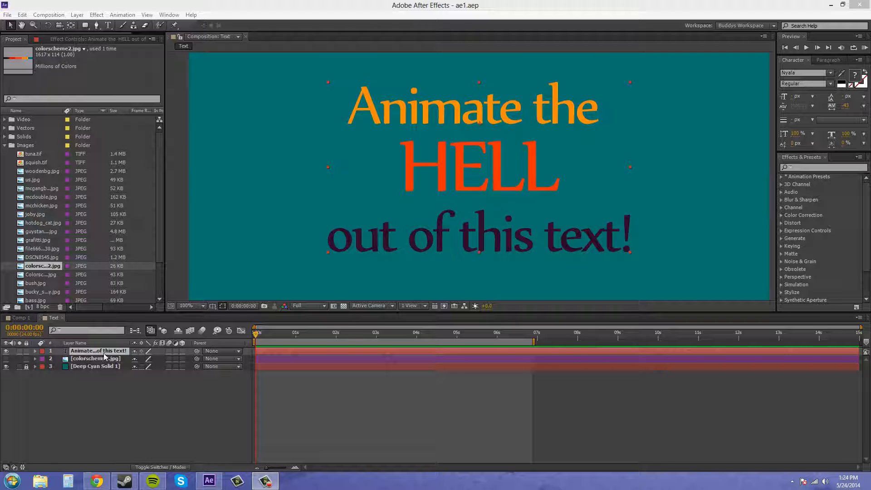
mouse_move(221, 294)
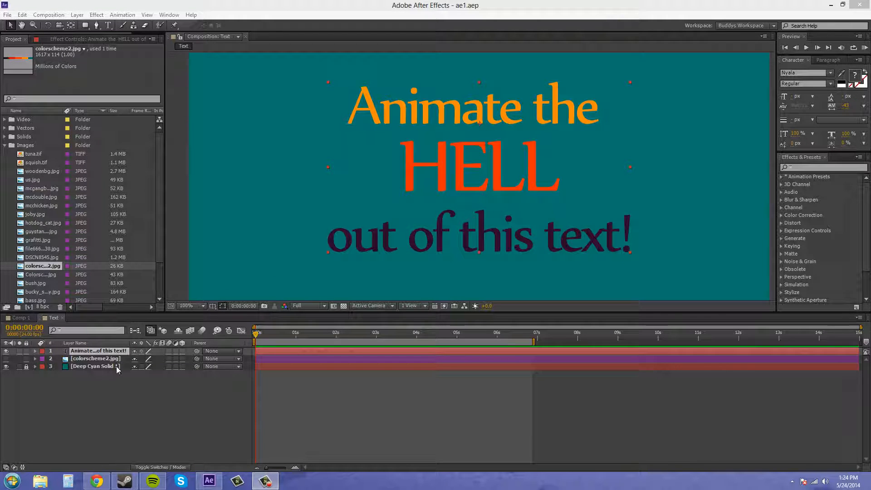
mouse_move(644, 225)
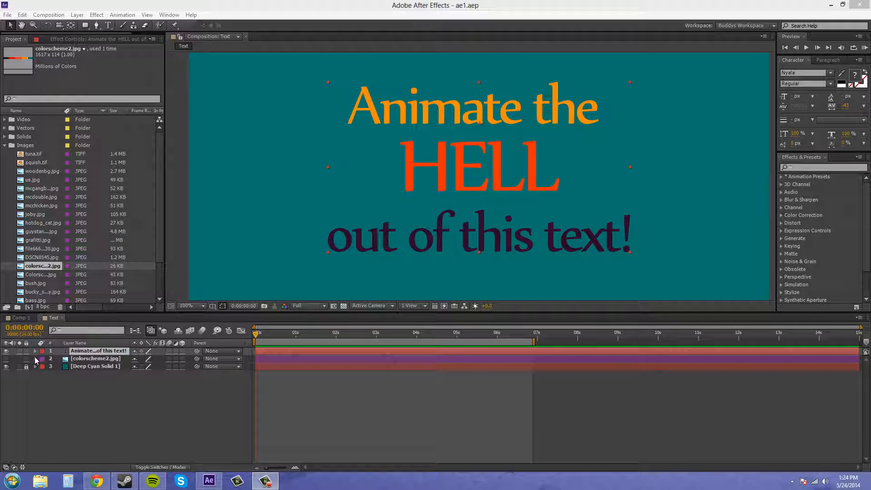
mouse_move(87, 356)
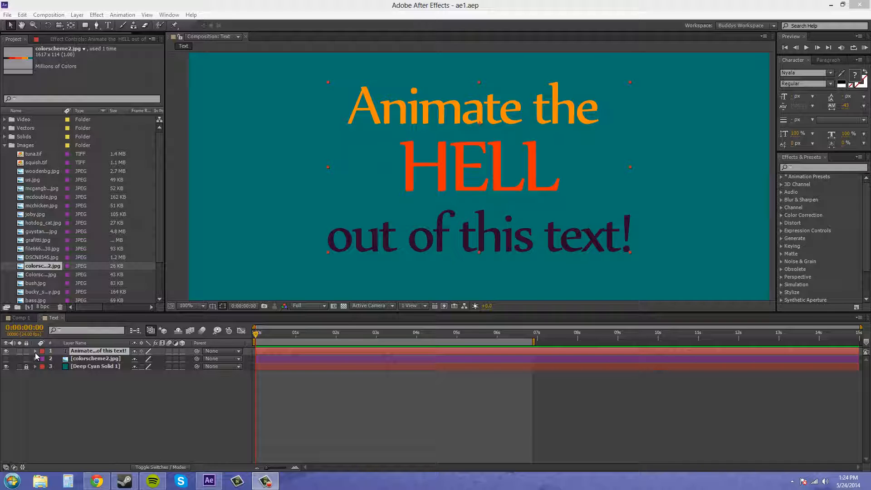
Step: Expand the text layer to show its Text and Transform property groups
click(35, 351)
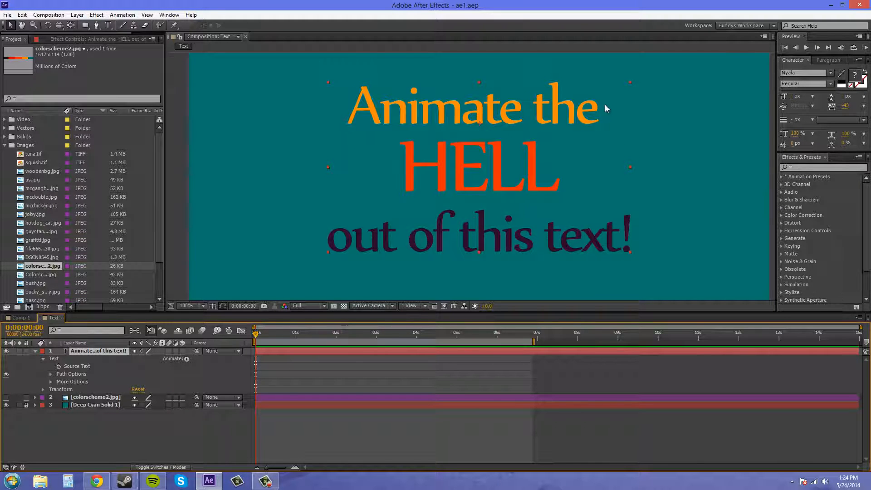
mouse_move(522, 181)
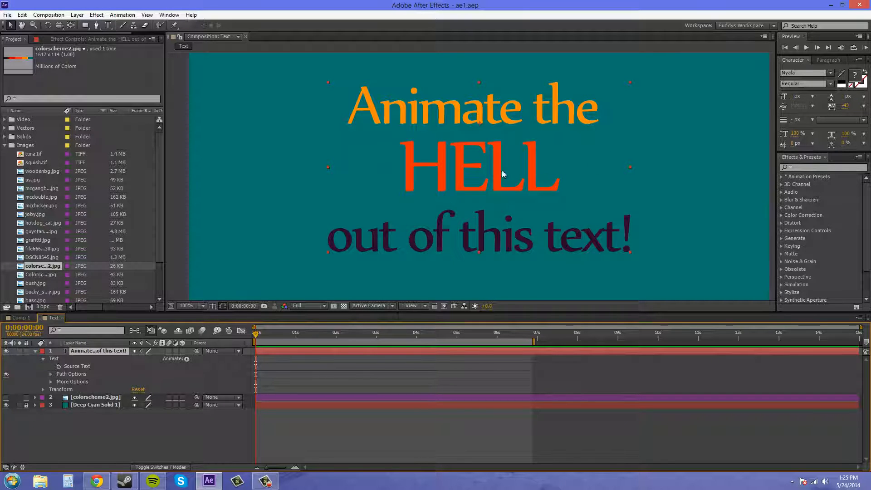
mouse_move(554, 216)
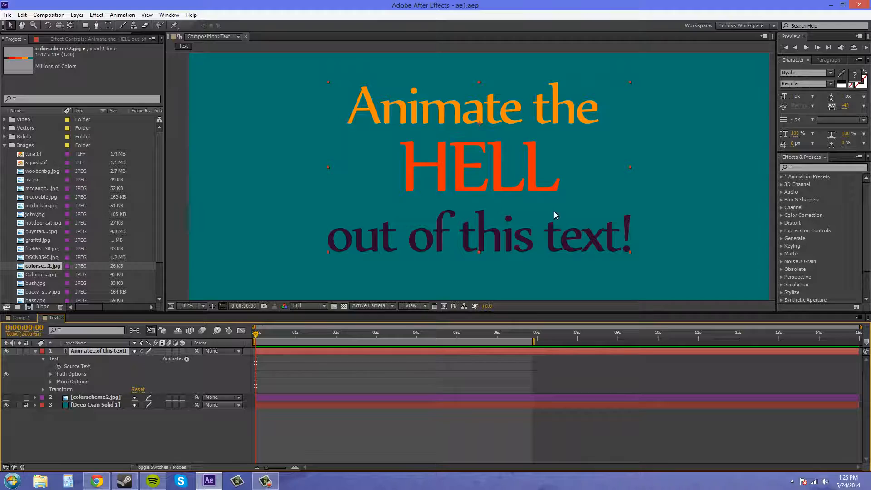
mouse_move(381, 171)
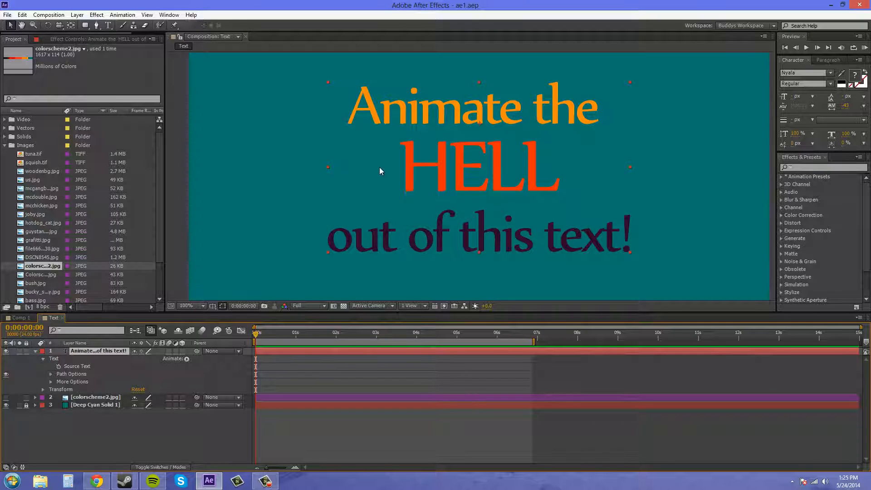
mouse_move(399, 129)
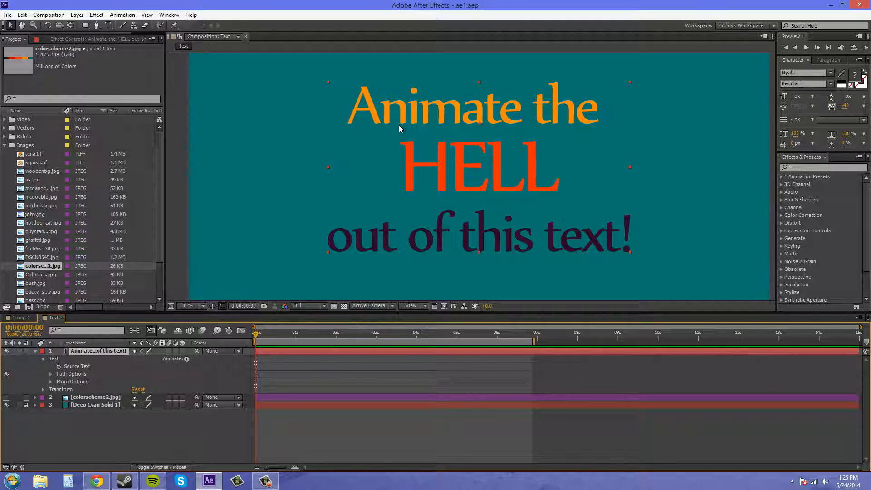
mouse_move(83, 392)
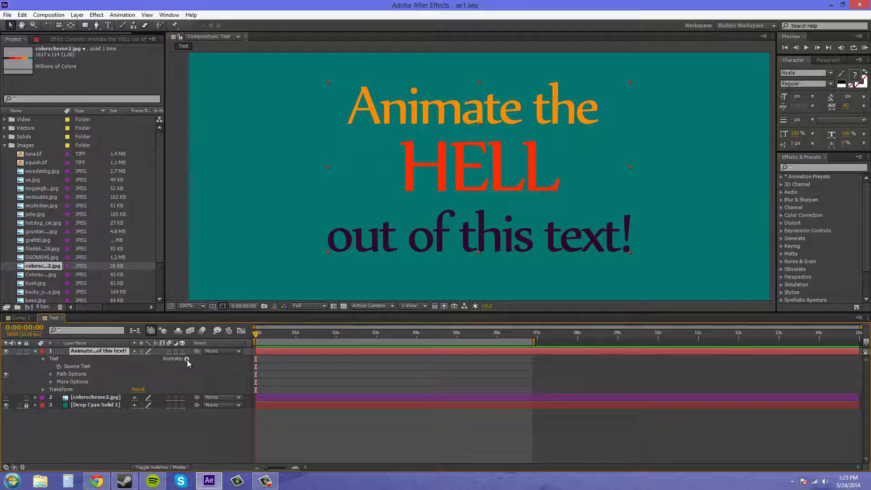
Step: Open the Animate menu beside the text layer's Text property
click(186, 358)
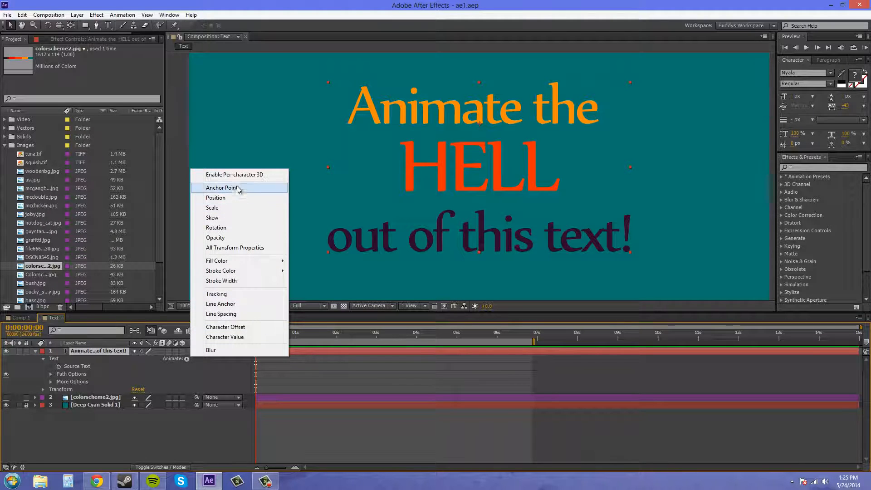
mouse_move(233, 174)
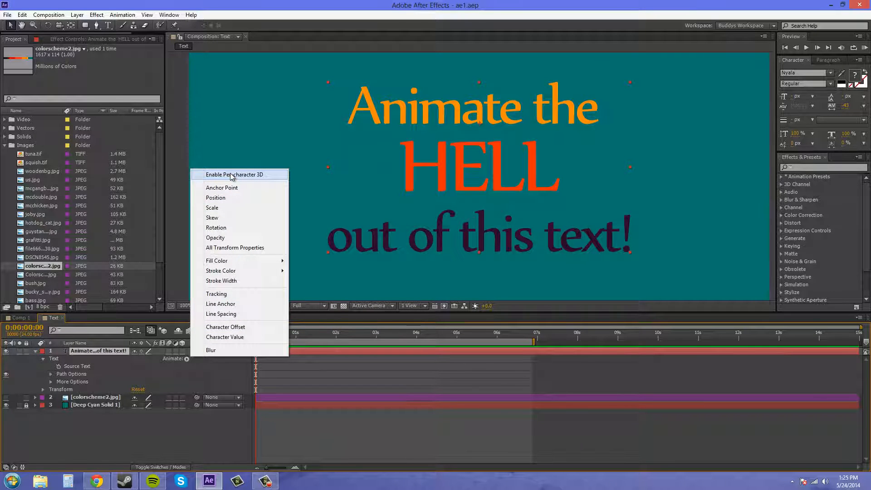
mouse_move(222, 187)
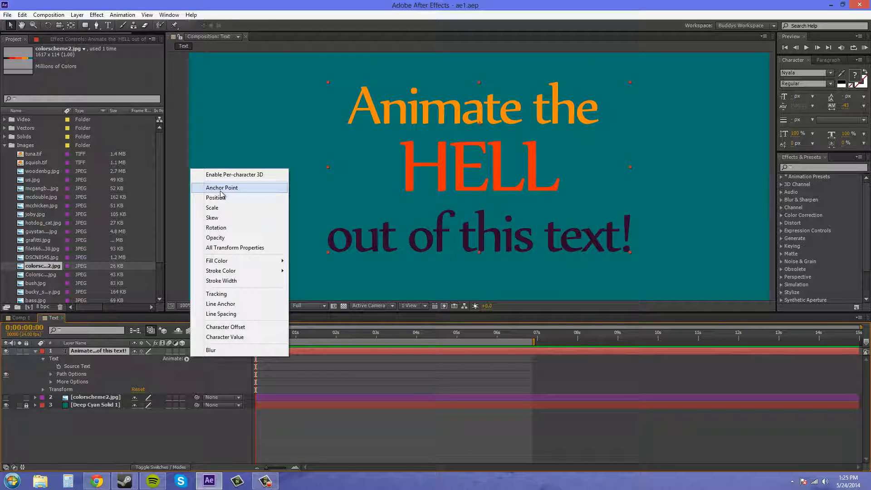
mouse_move(252, 184)
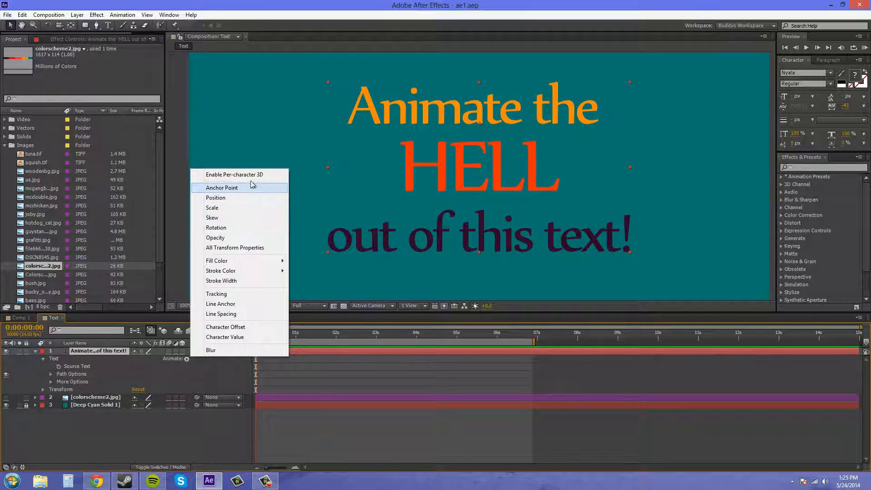
mouse_move(215, 238)
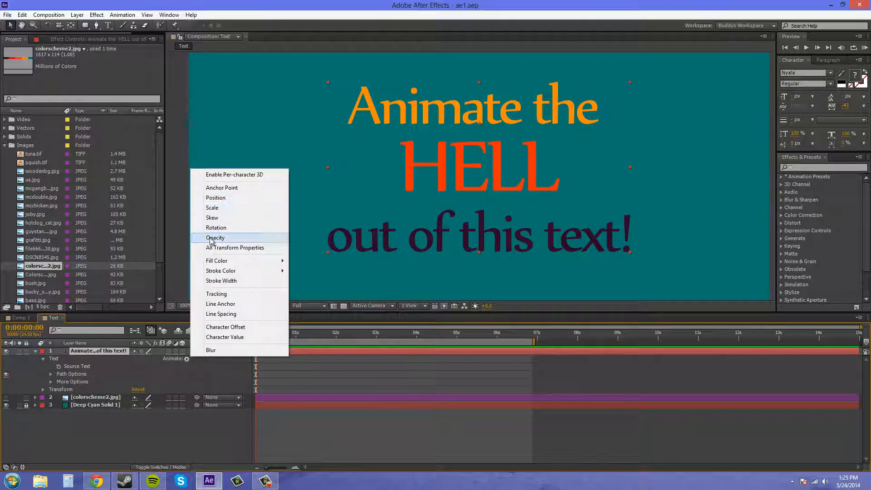
mouse_move(230, 271)
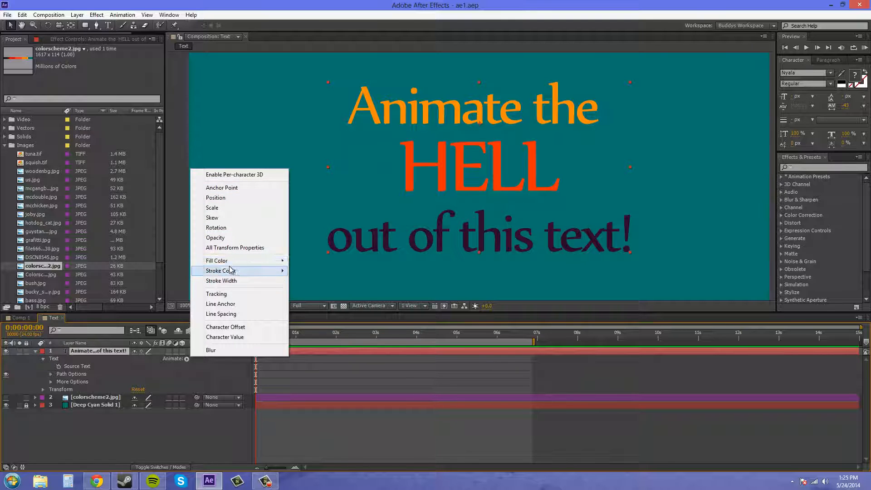
mouse_move(255, 349)
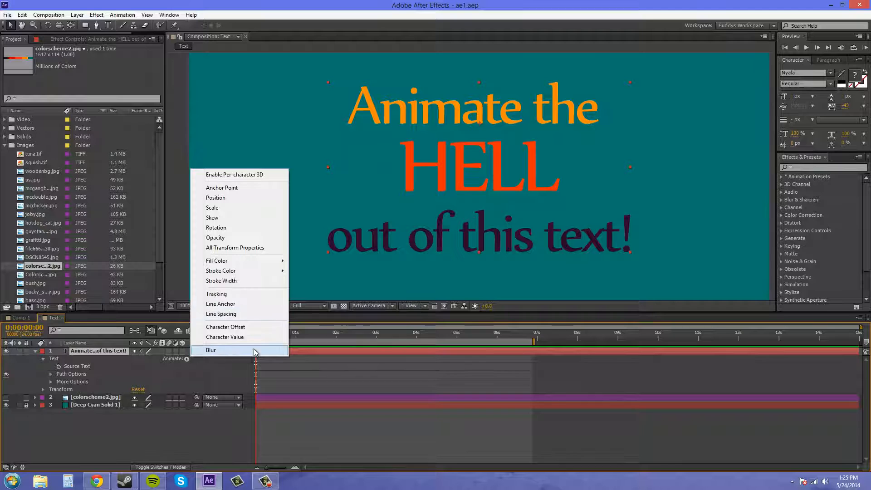
mouse_move(242, 309)
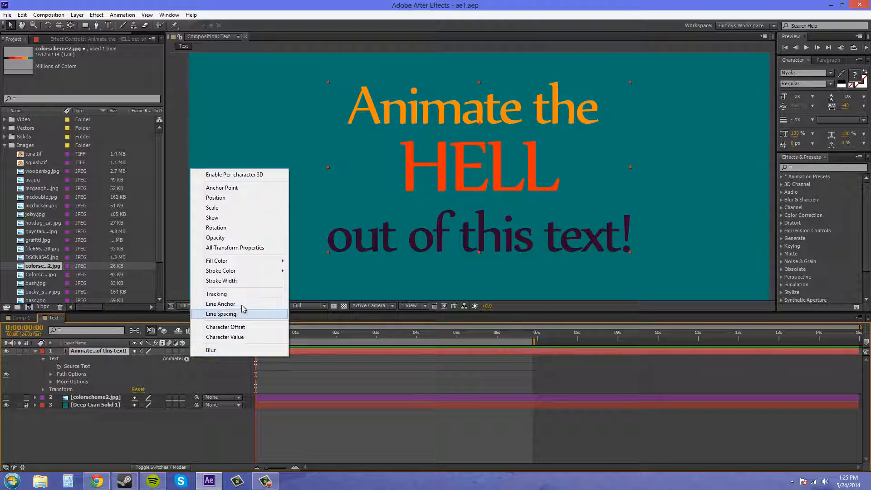
mouse_move(216, 293)
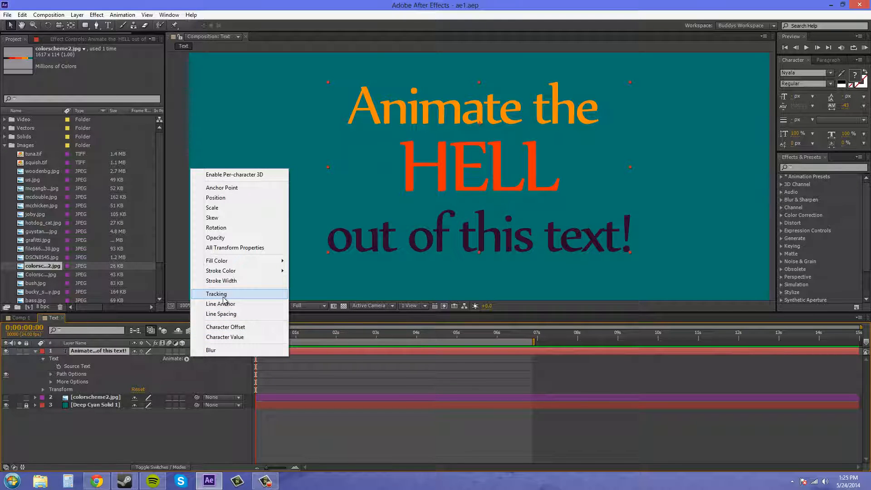
mouse_move(216, 238)
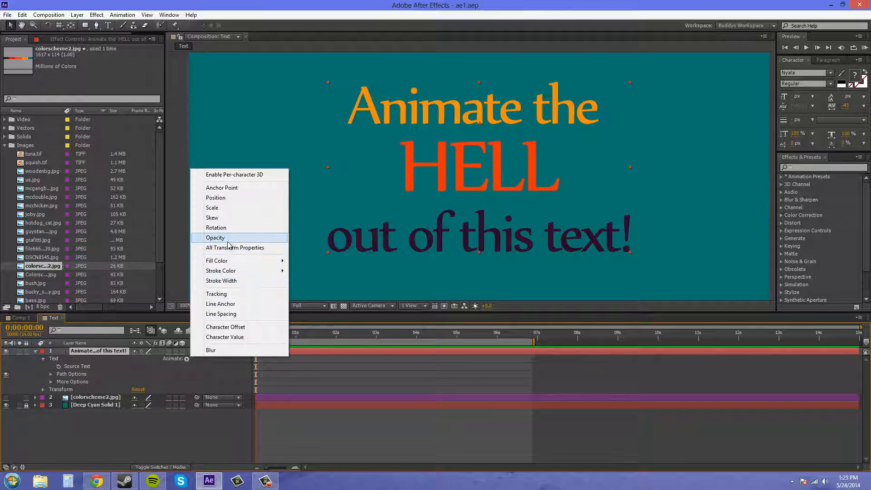
mouse_move(212, 218)
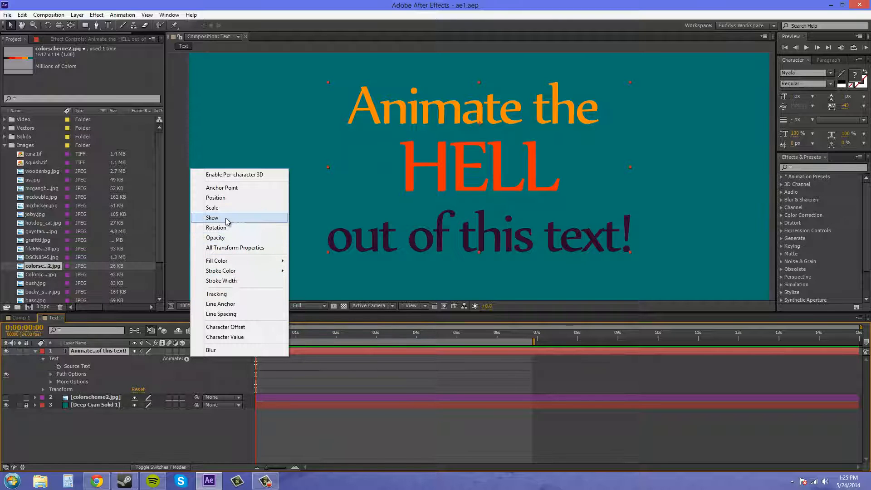
mouse_move(226, 207)
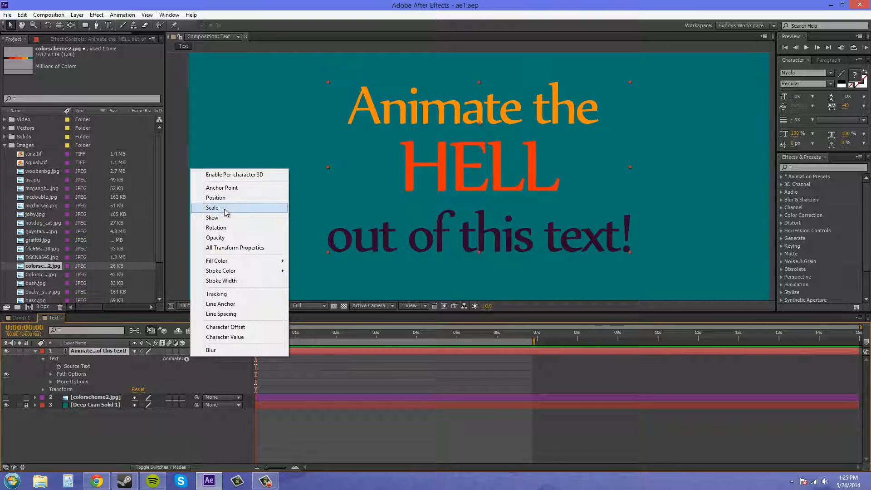
Step: Choose Scale from the Animate menu, creating Animator 1 with Range Selector 1
click(213, 208)
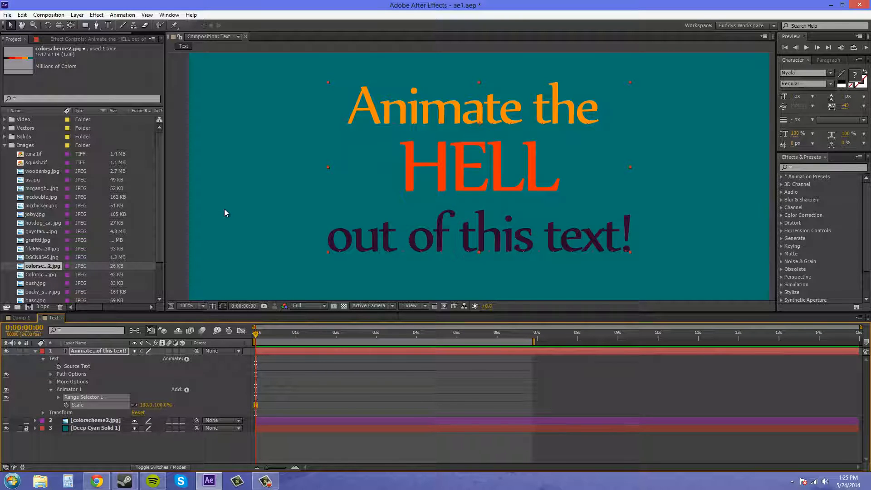
mouse_move(404, 213)
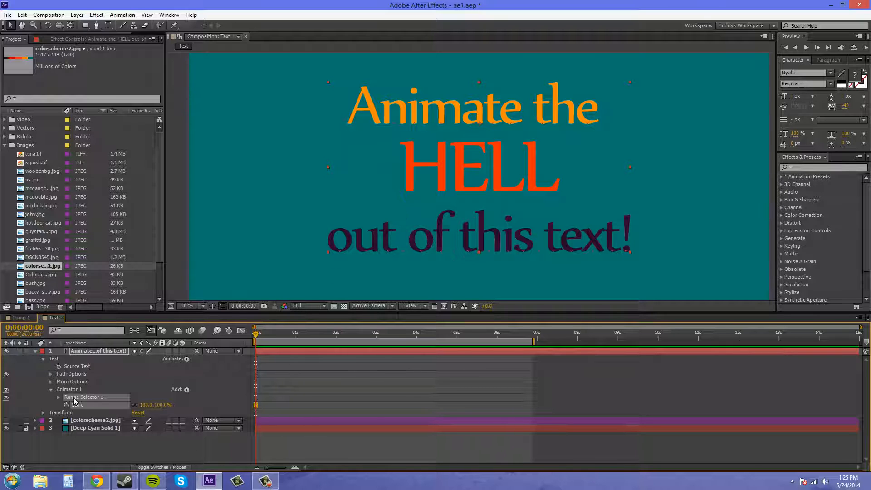
mouse_move(73, 396)
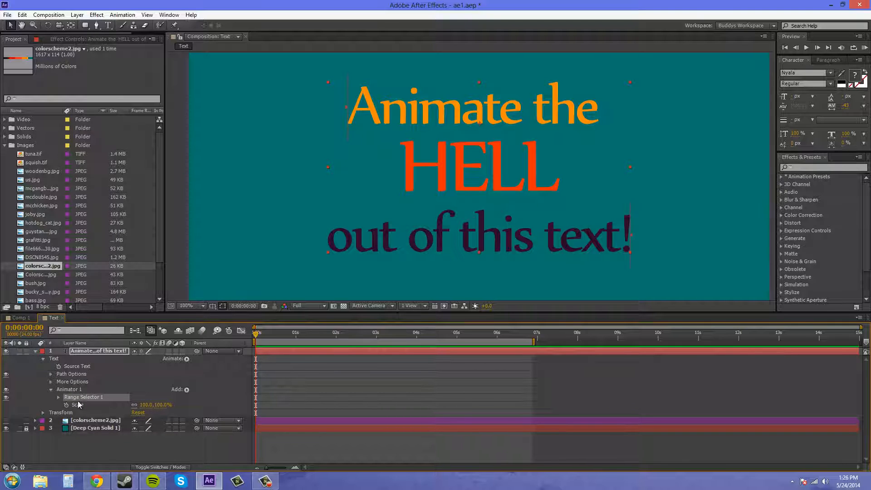
mouse_move(97, 399)
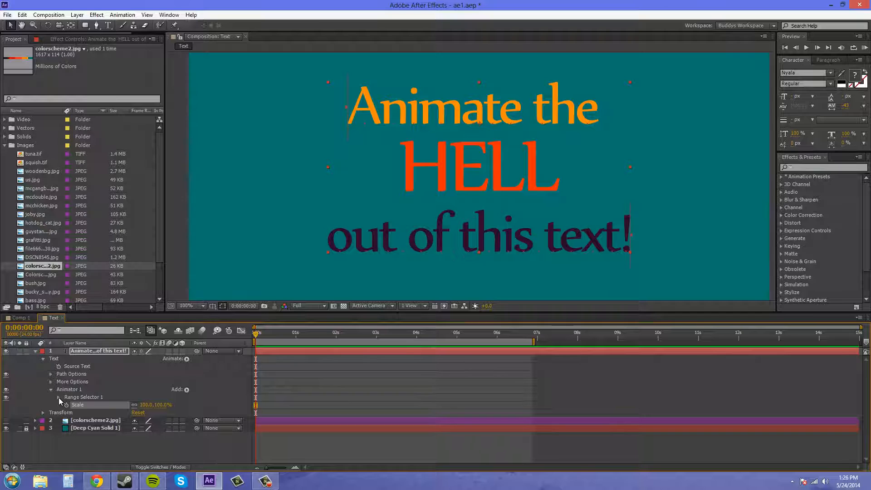
Step: Expand Range Selector 1 to show Start, End, Offset and Advanced
click(59, 396)
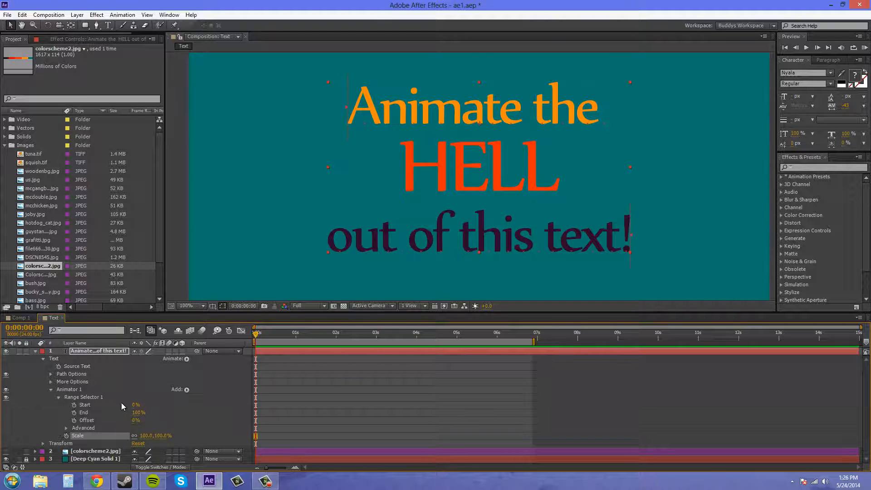
mouse_move(84, 421)
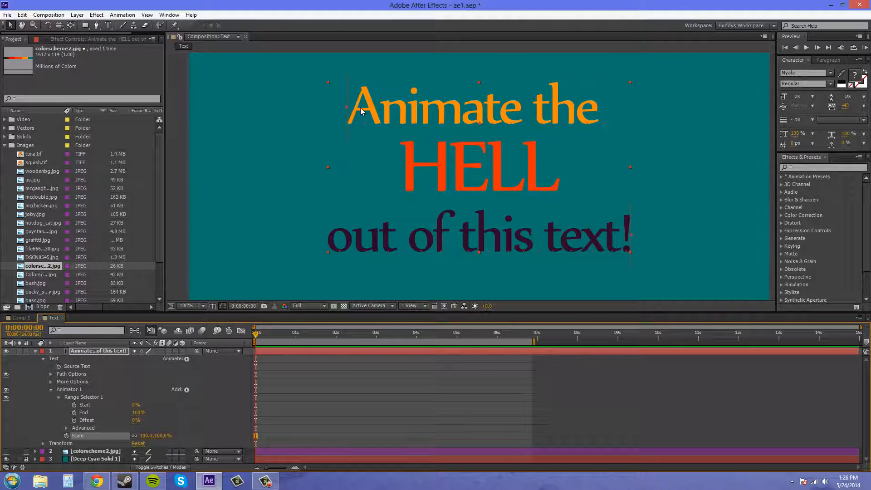
mouse_move(435, 136)
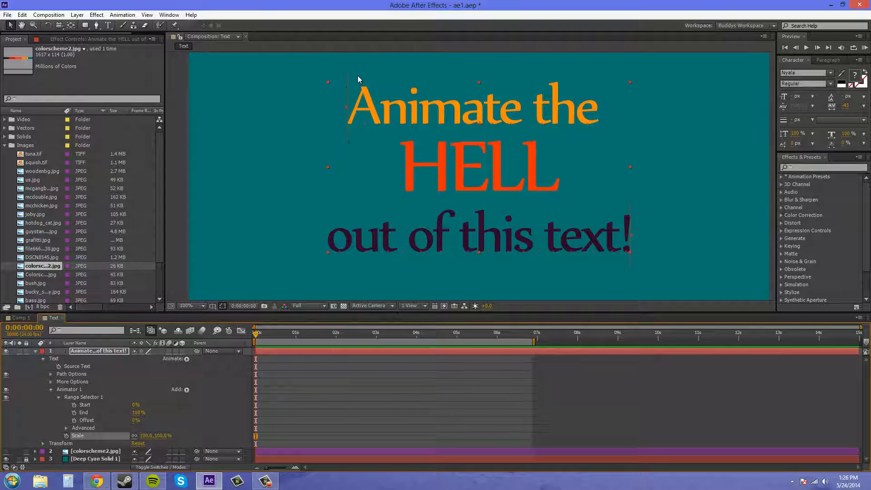
mouse_move(348, 110)
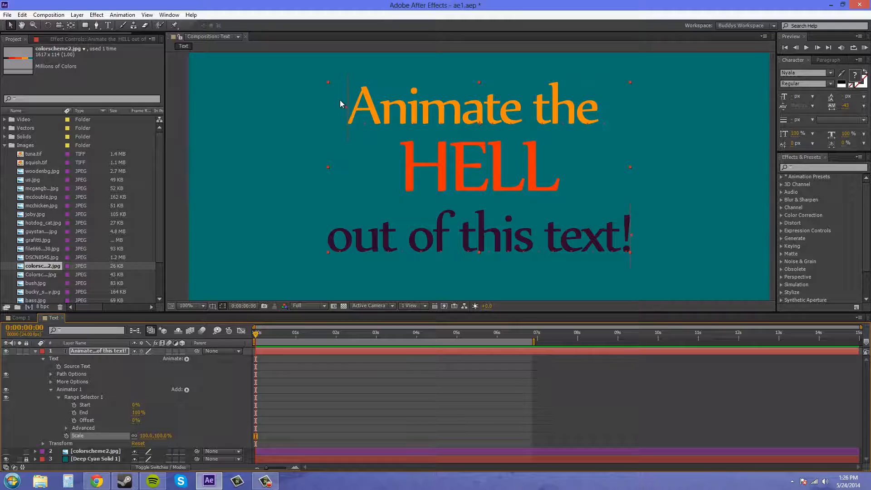
mouse_move(337, 236)
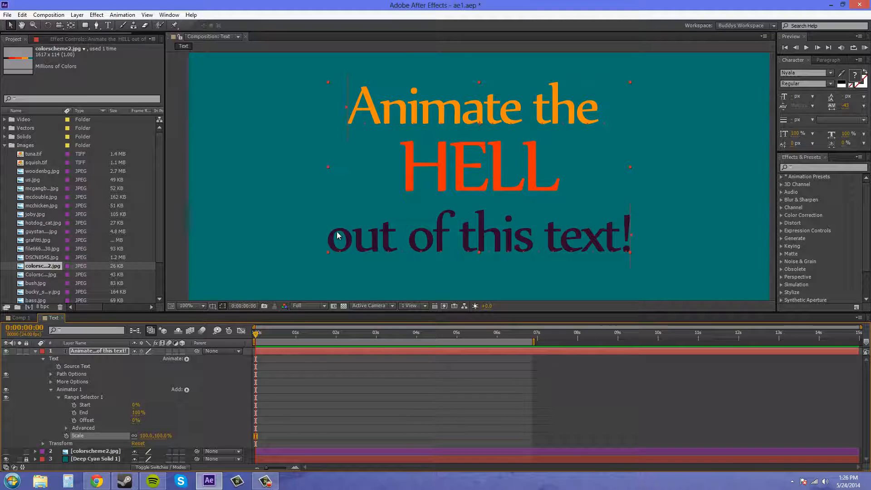
mouse_move(144, 403)
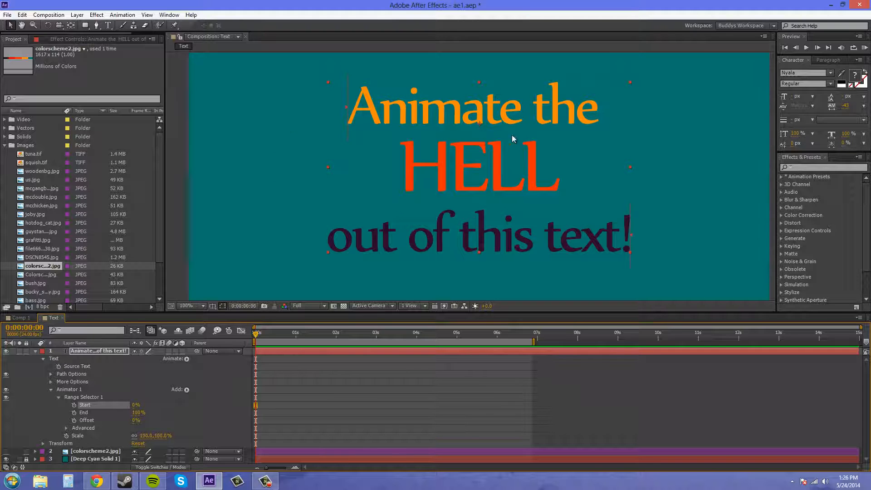
mouse_move(83, 442)
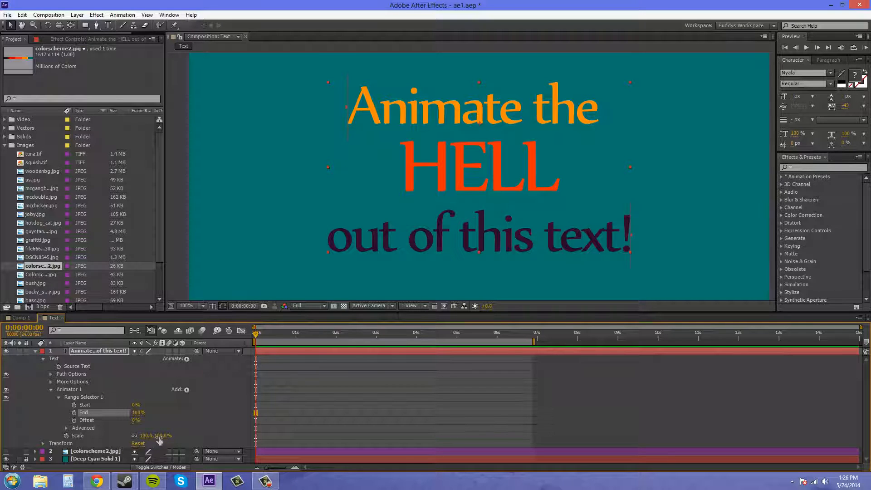
Step: Set Animator 1's Scale to 0% so the text disappears
double_click(161, 436)
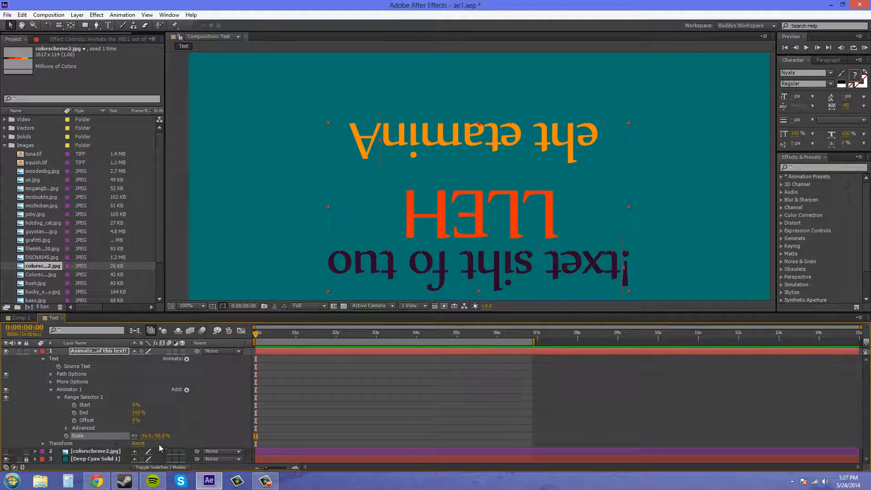
double_click(152, 435)
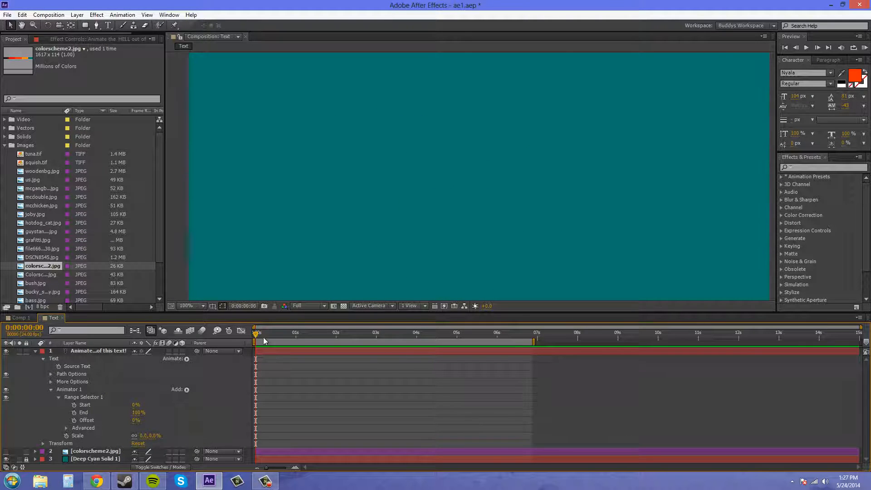
mouse_move(66, 405)
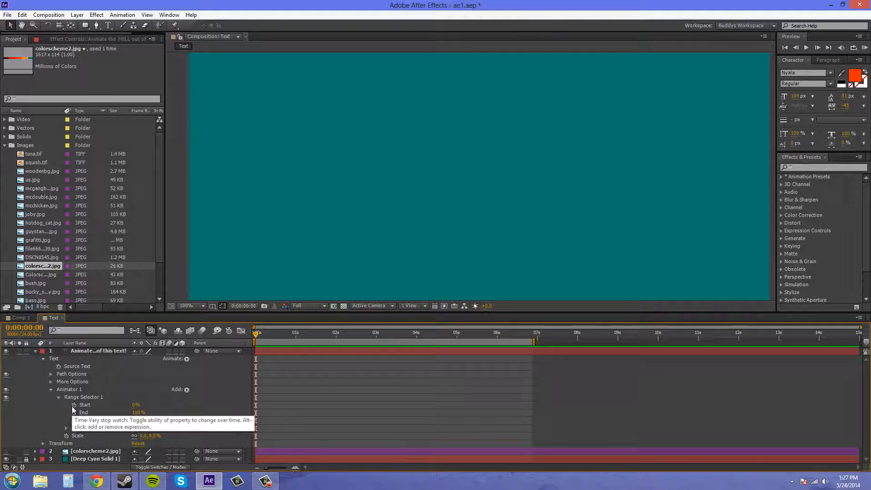
Step: Keyframe range Start at 0% at 0s, rising to 100% at 4s
click(66, 404)
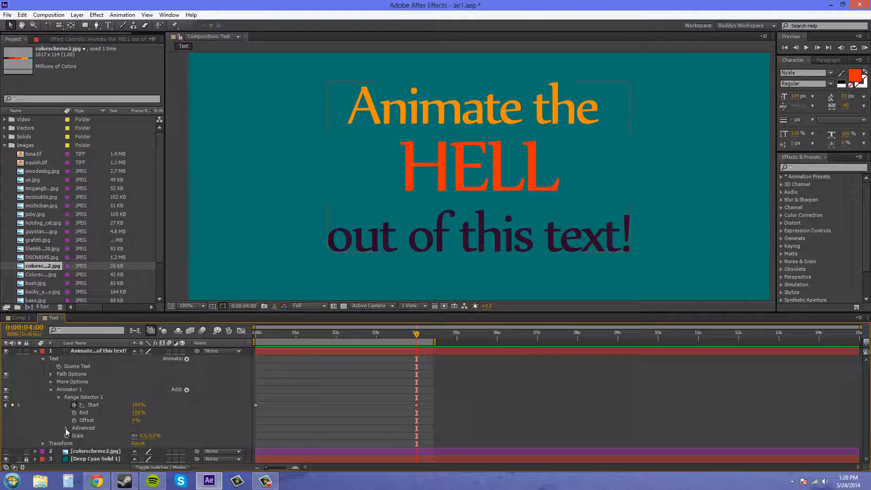
Step: Expand Range Selector 1's Advanced group, showing Based On, Shape and Randomize Order
click(66, 427)
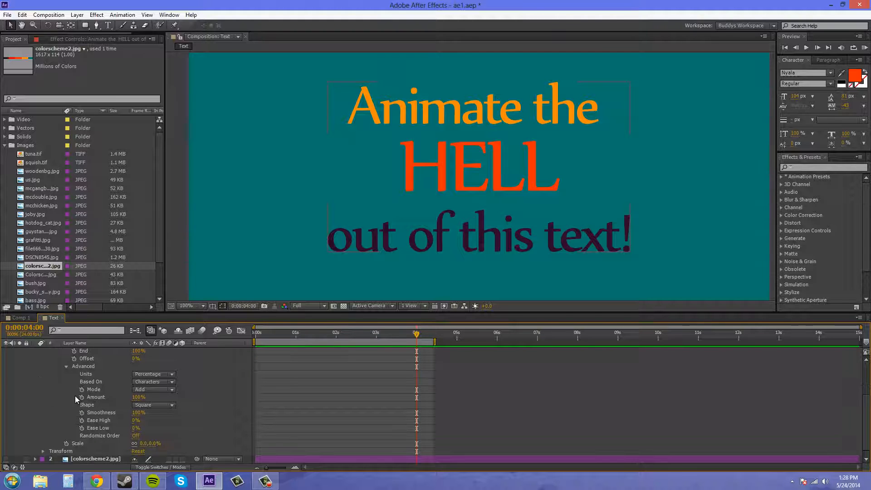
mouse_move(108, 421)
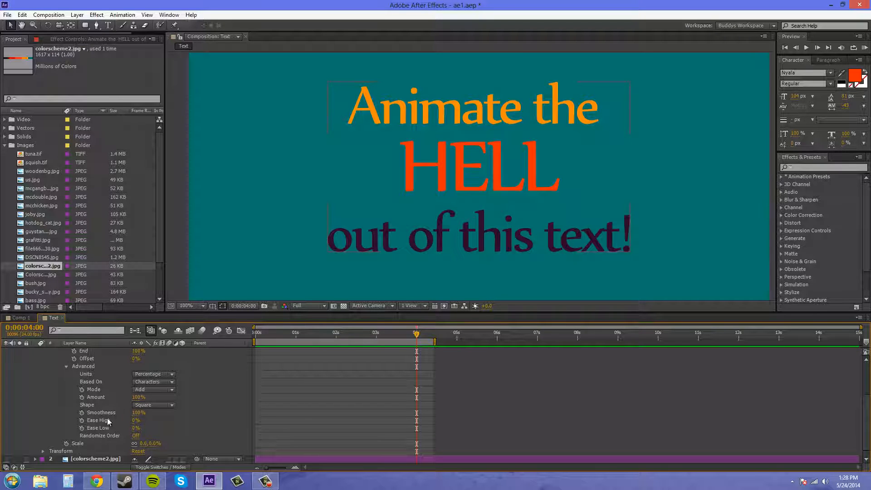
mouse_move(103, 388)
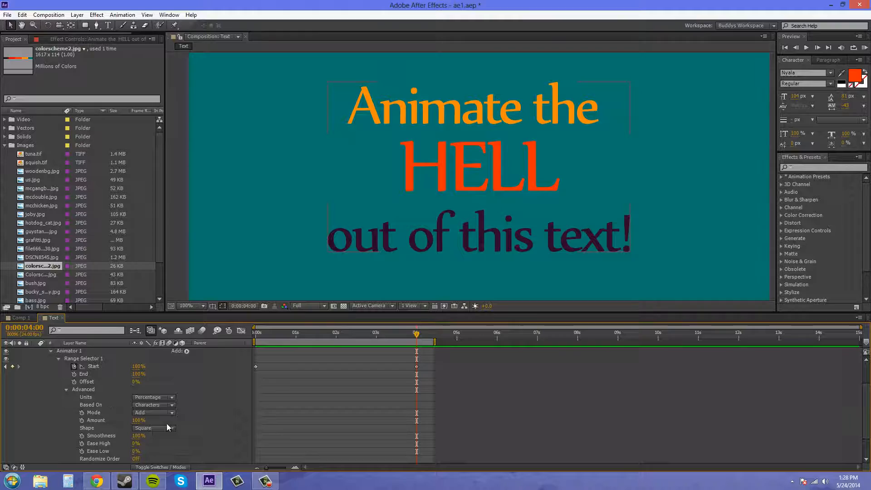
mouse_move(176, 423)
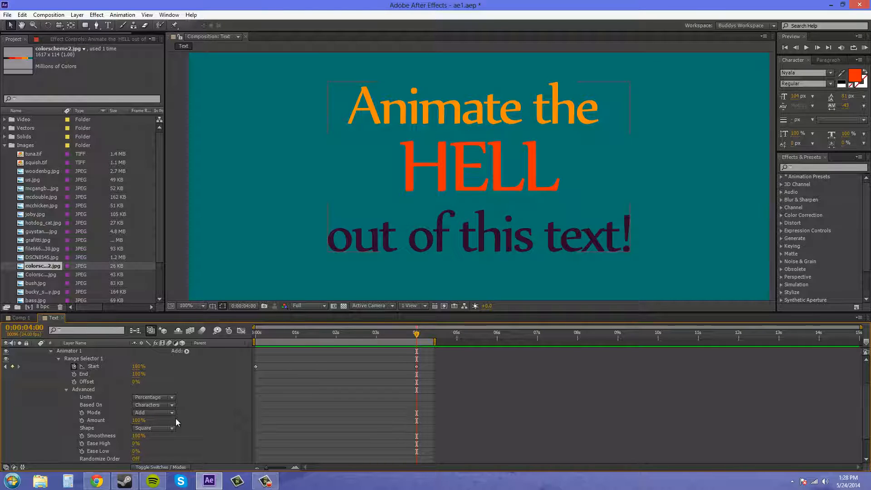
mouse_move(156, 393)
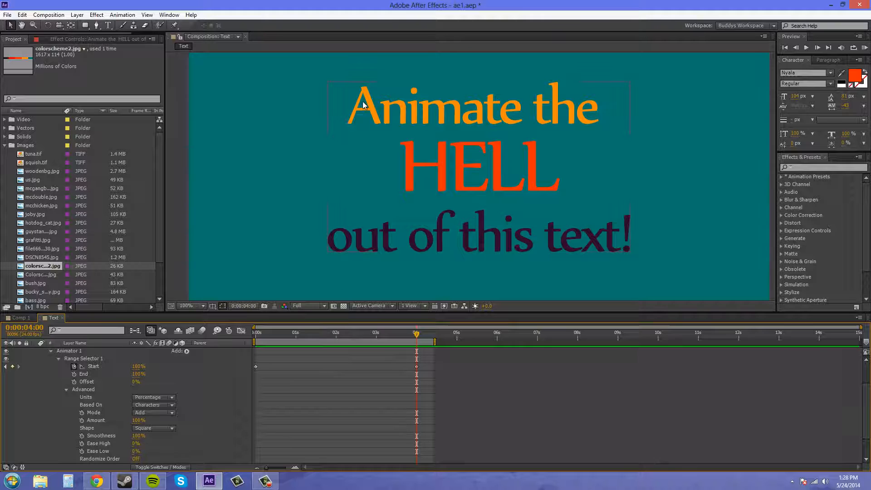
mouse_move(591, 259)
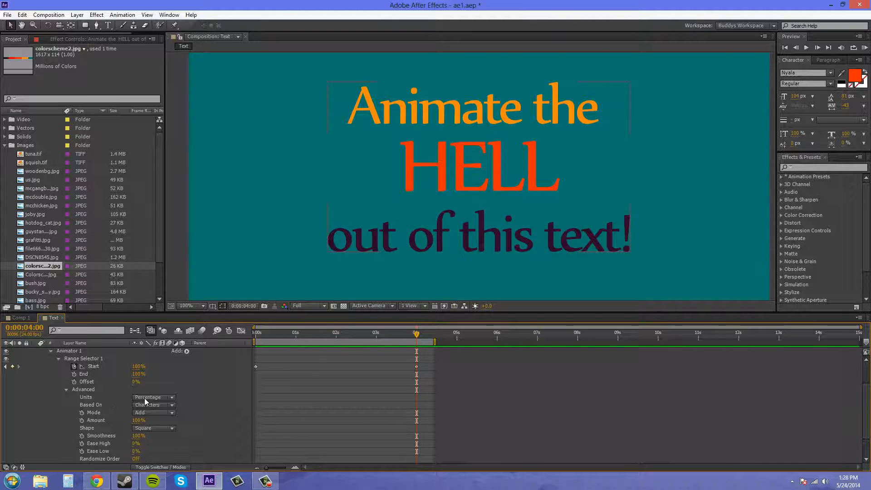
Step: Change the range selector Units from Percentage to Index
click(153, 396)
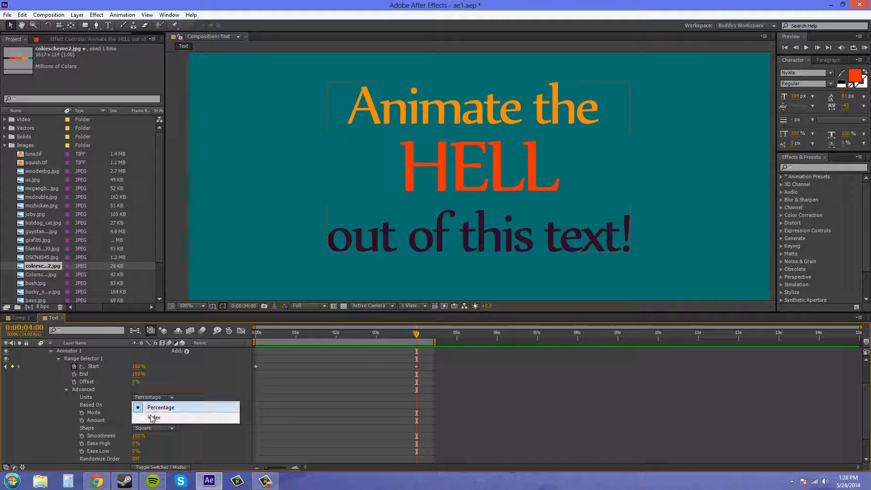
click(154, 418)
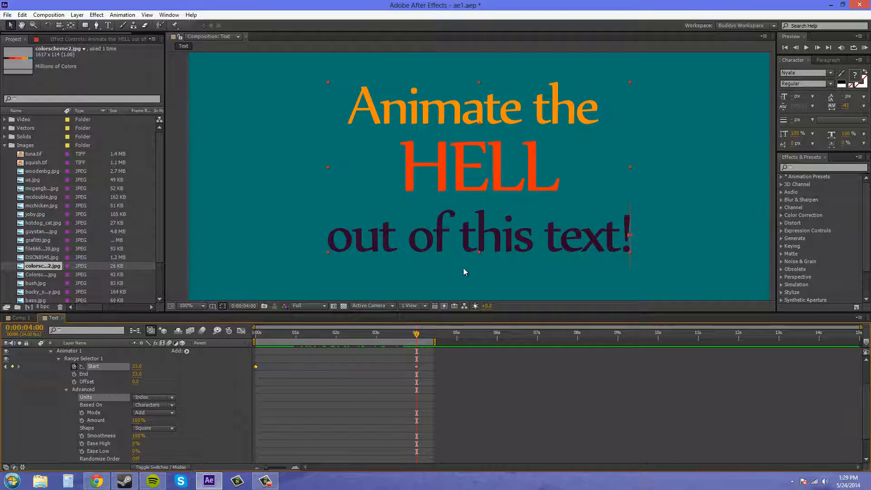
mouse_move(569, 120)
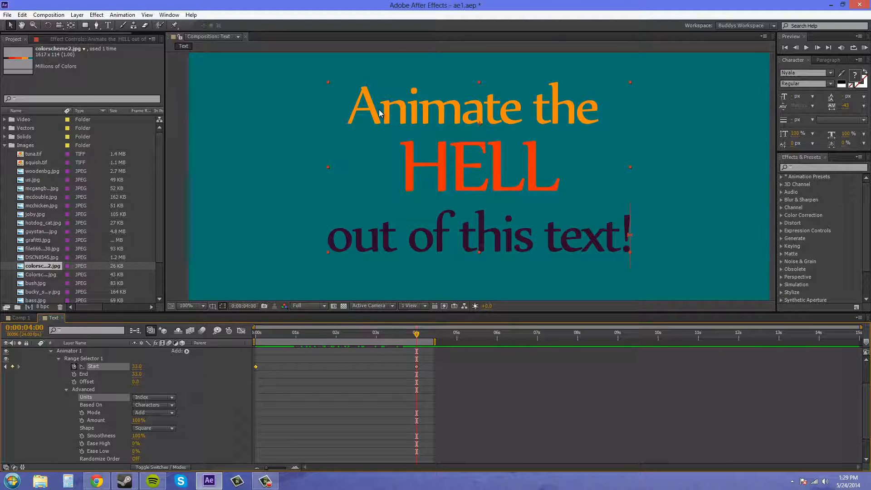
mouse_move(527, 125)
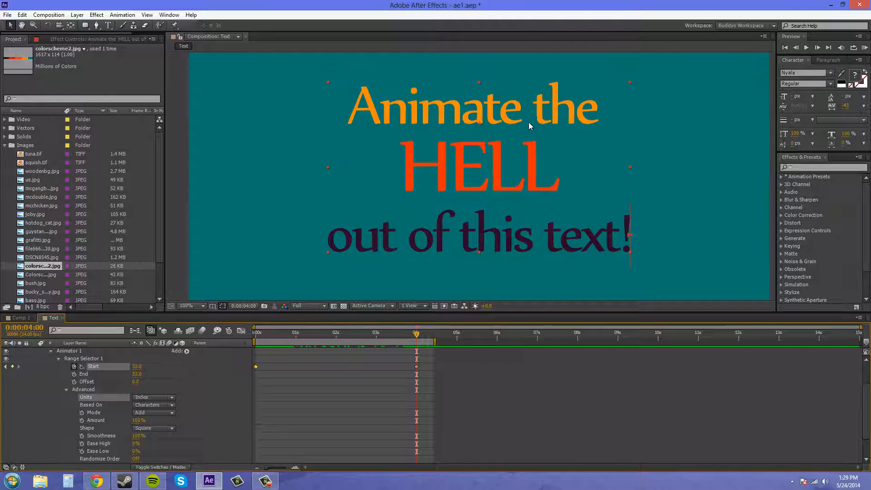
mouse_move(592, 192)
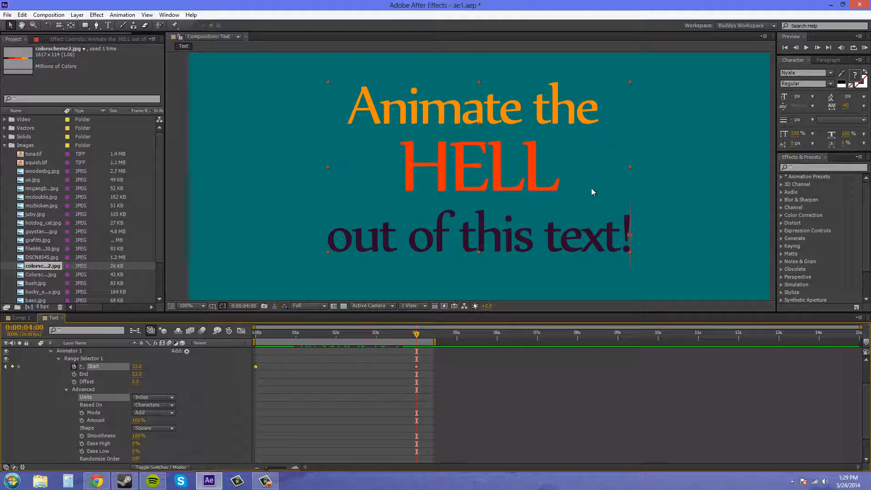
mouse_move(102, 403)
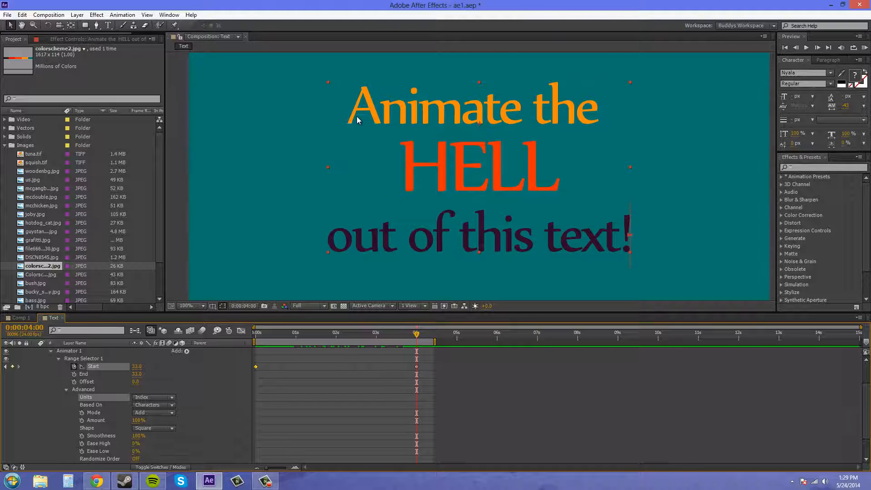
mouse_move(505, 107)
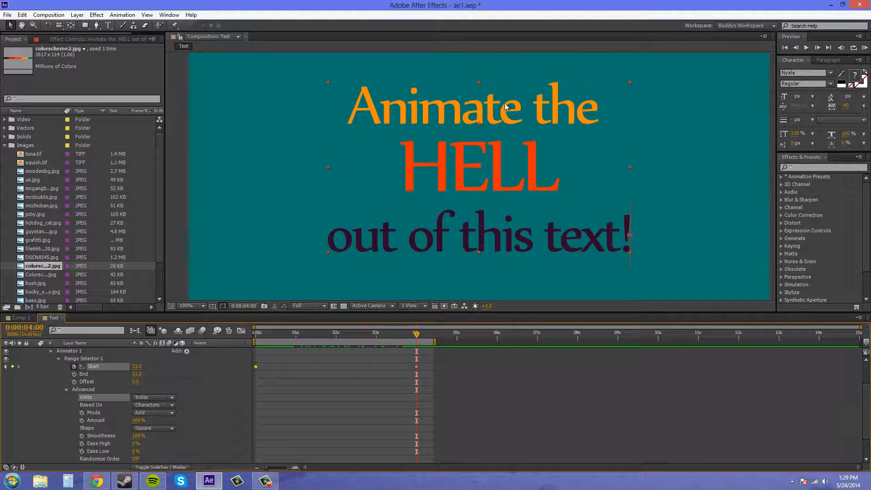
mouse_move(416, 337)
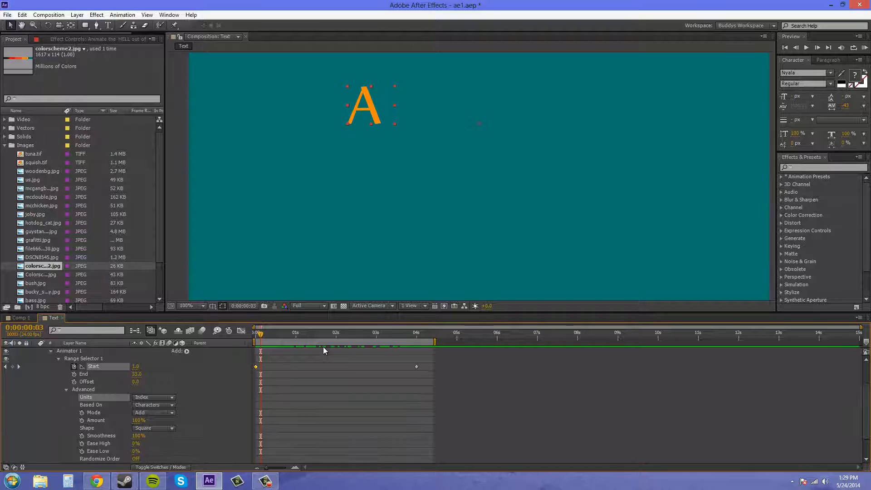
Step: Preview the letter-by-letter build-on up to the 4-second mark
key(Right)
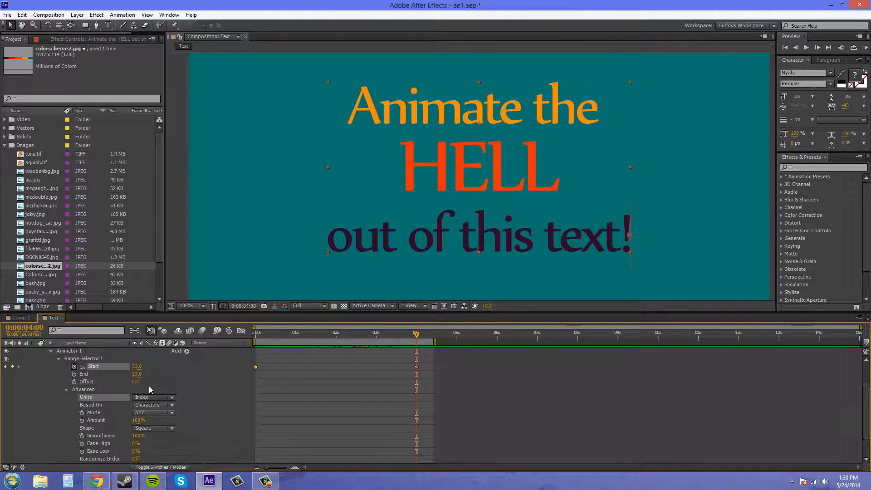
mouse_move(149, 364)
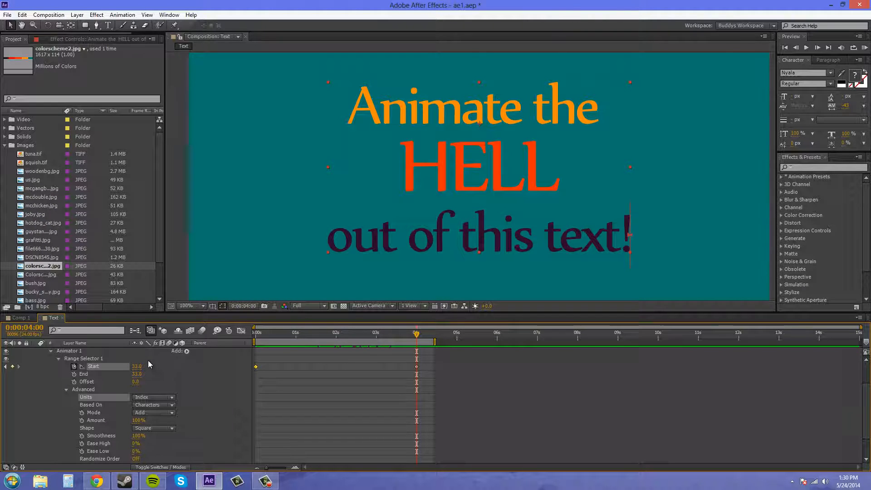
mouse_move(162, 403)
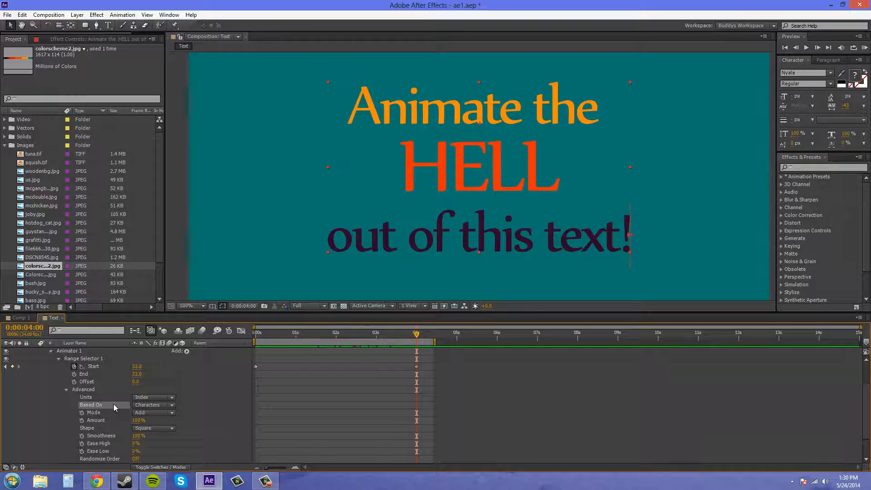
Step: Set Advanced > Based On to Characters Excluding Spaces
click(153, 404)
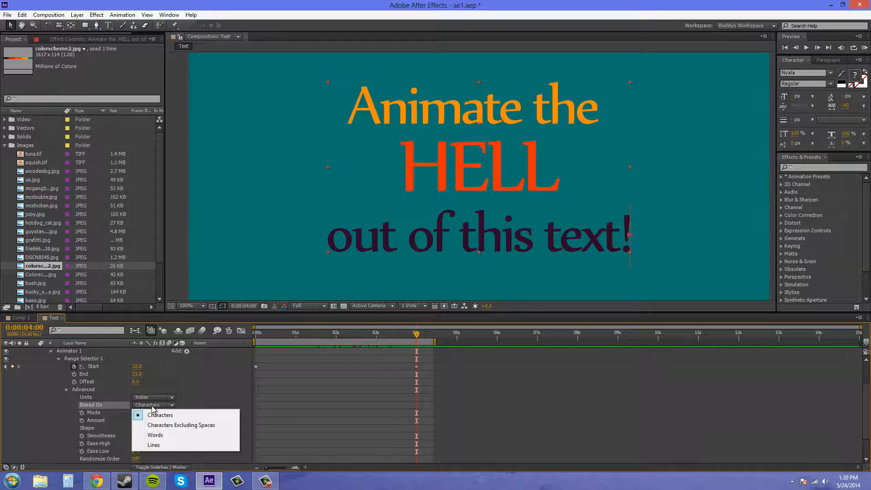
mouse_move(164, 425)
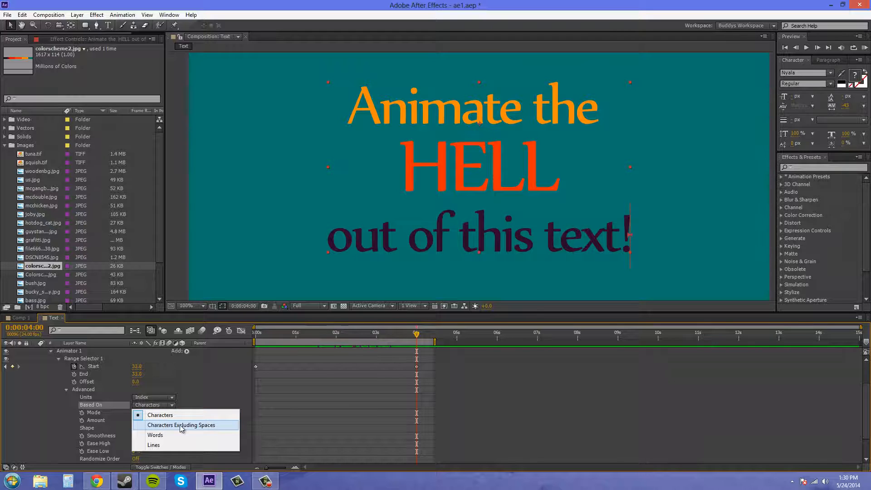
click(181, 425)
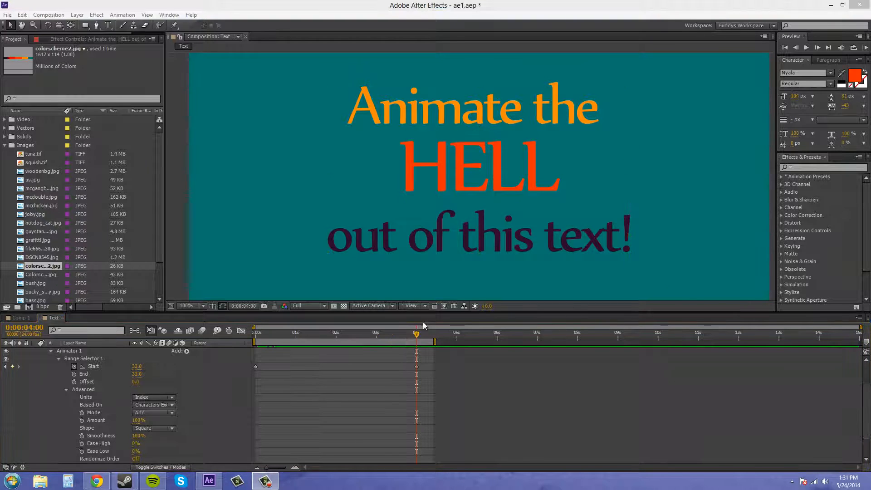
click(380, 116)
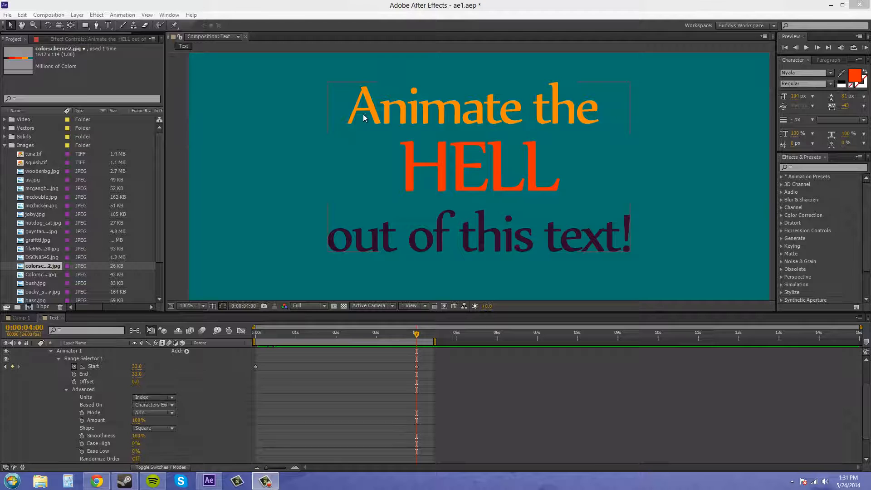
mouse_move(529, 124)
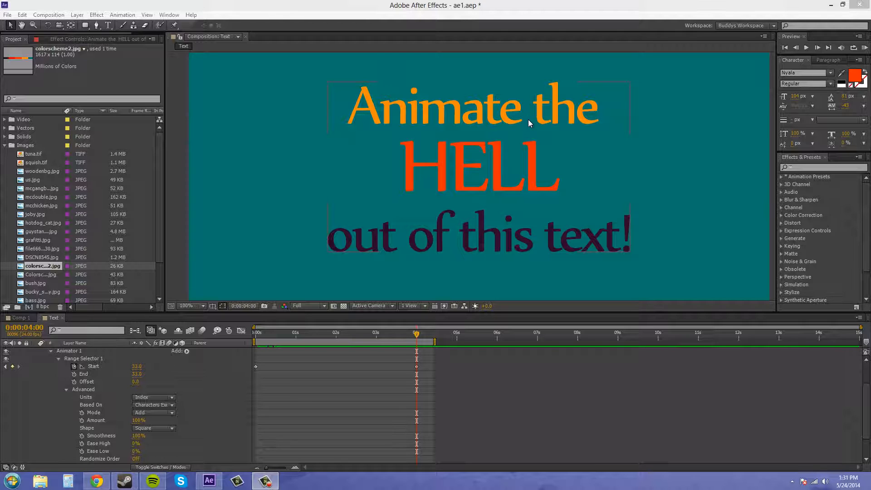
mouse_move(437, 207)
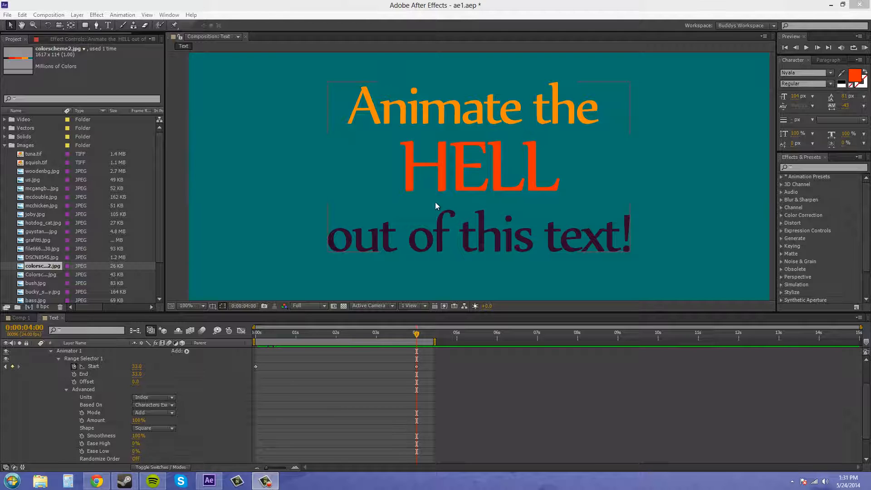
mouse_move(417, 334)
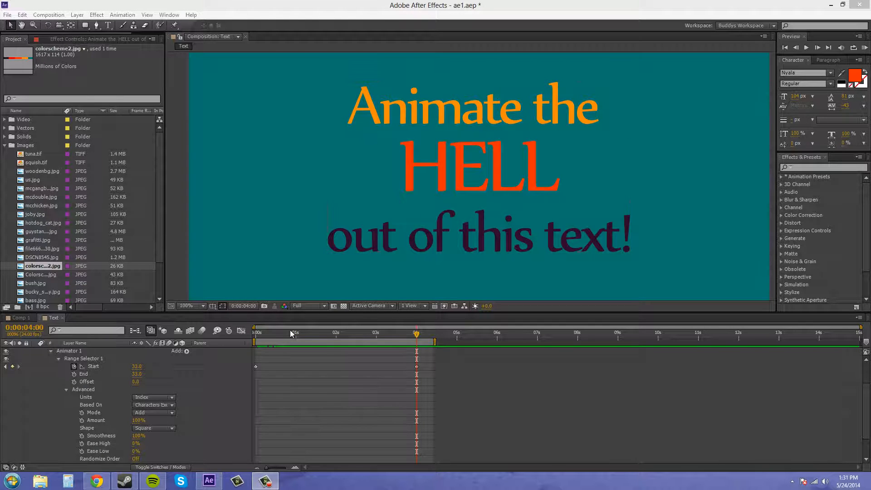
mouse_move(266, 339)
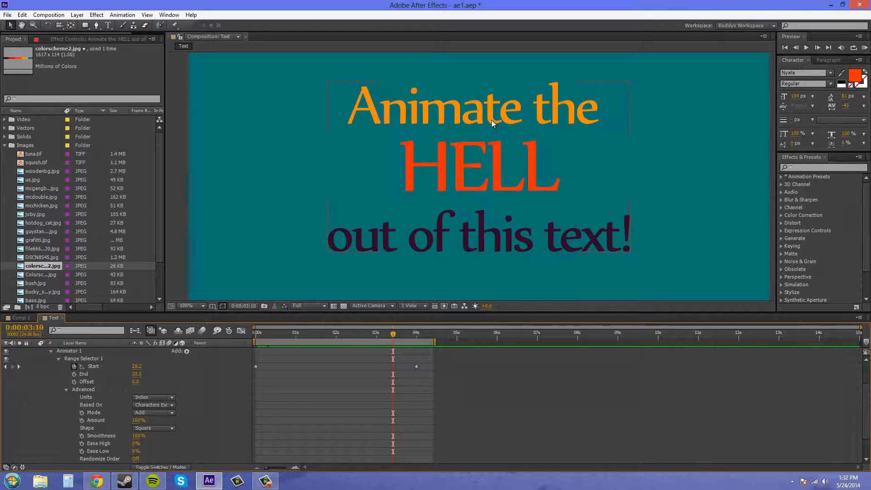
Step: Set the range selector End to 28 and scrub near three seconds to check the reveal
click(317, 279)
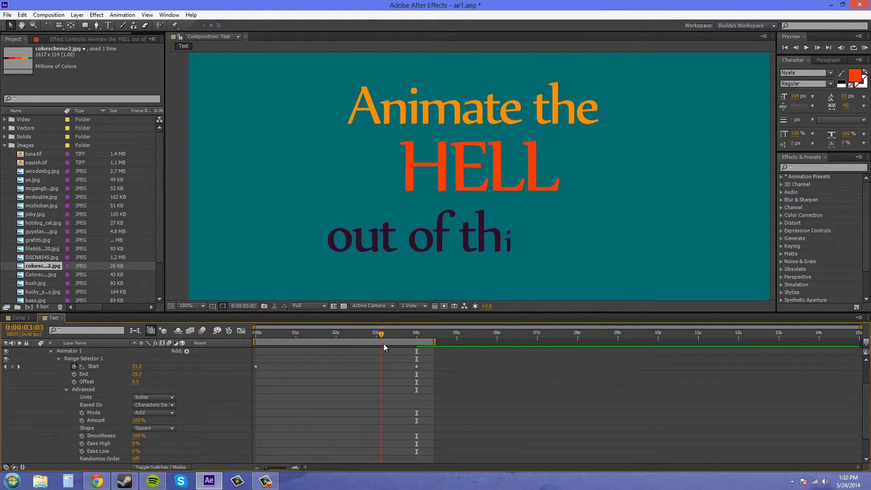
click(409, 333)
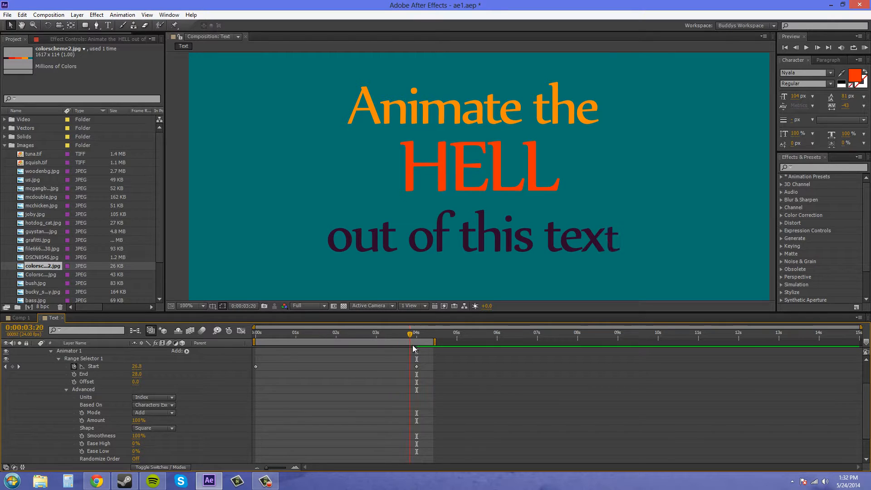